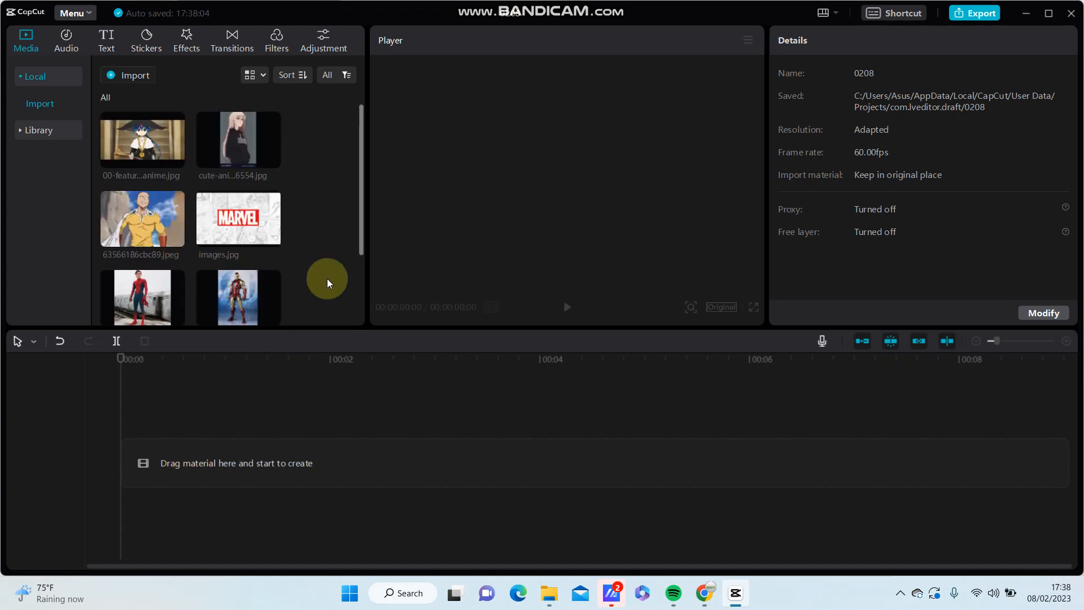
# - Scroll the panel to reach the portrait clip's cutout options
pyautogui.scroll(-3)
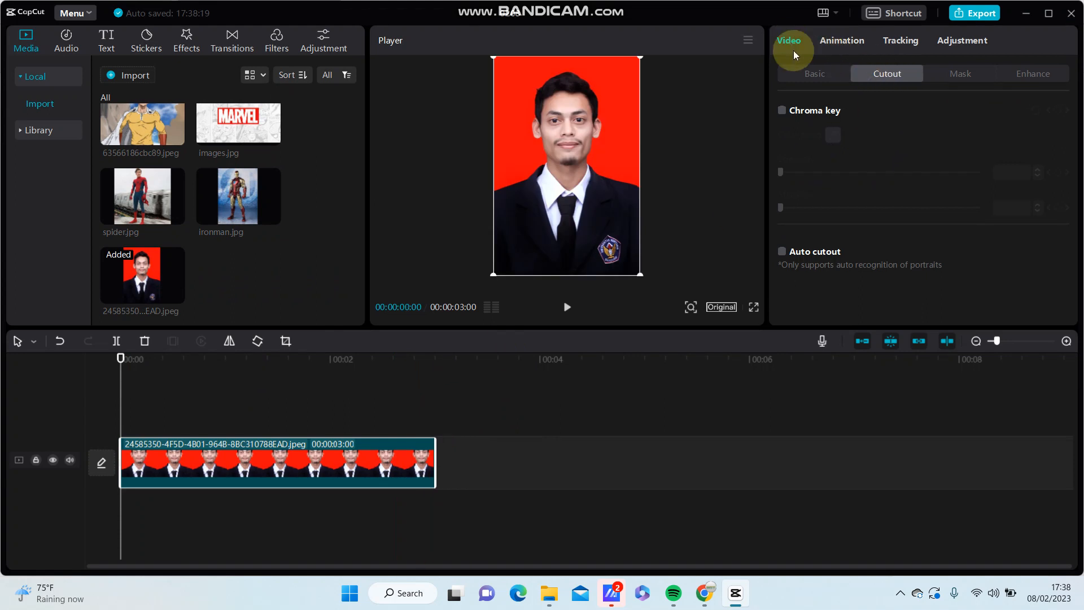
pyautogui.moveTo(929, 45)
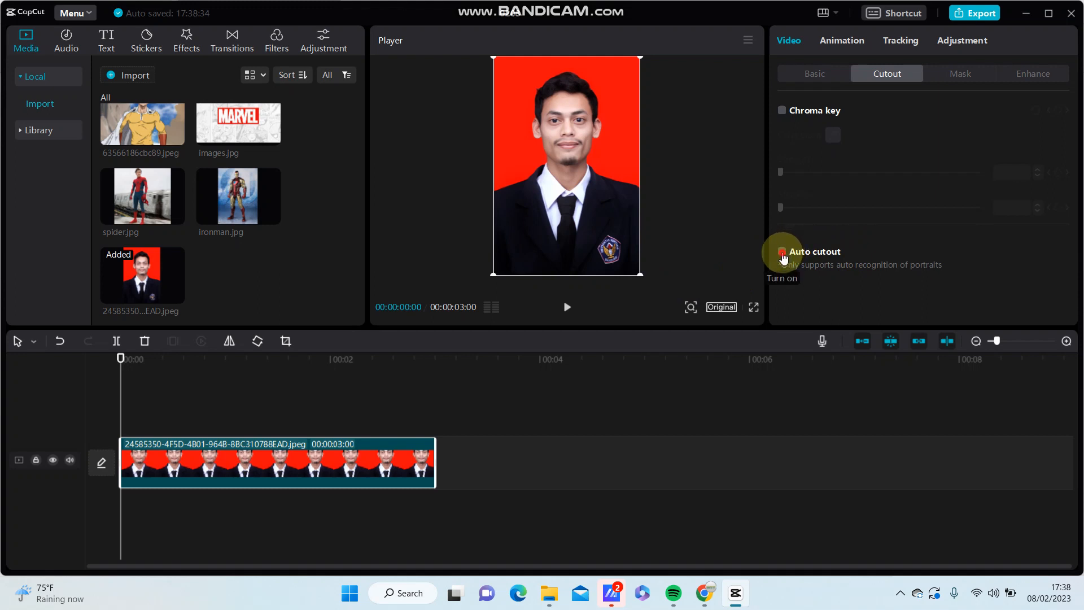
# - Enable Auto cutout on the portrait clip to strip the red background
pyautogui.click(783, 251)
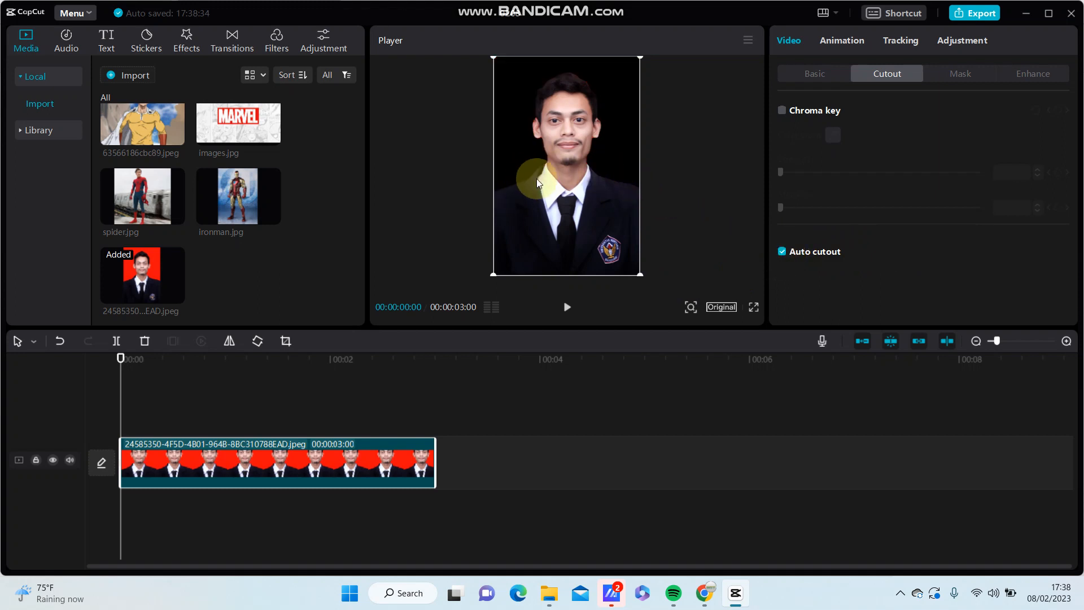
pyautogui.moveTo(412, 350)
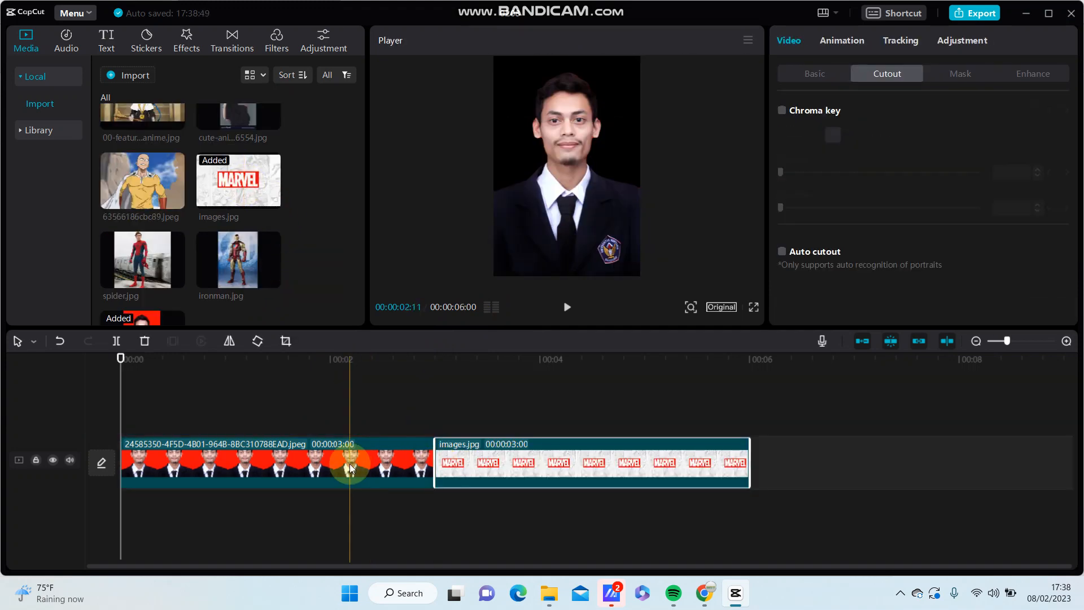
# - Place the cut-out portrait on a track above images.jpg and scrub the overlay preview
pyautogui.click(782, 251)
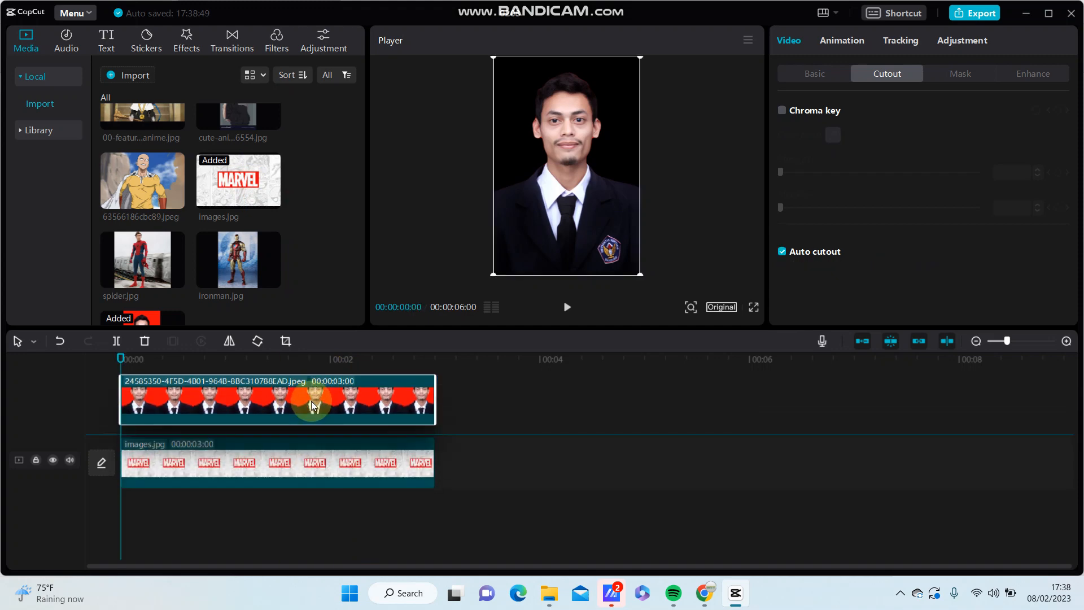
pyautogui.click(782, 251)
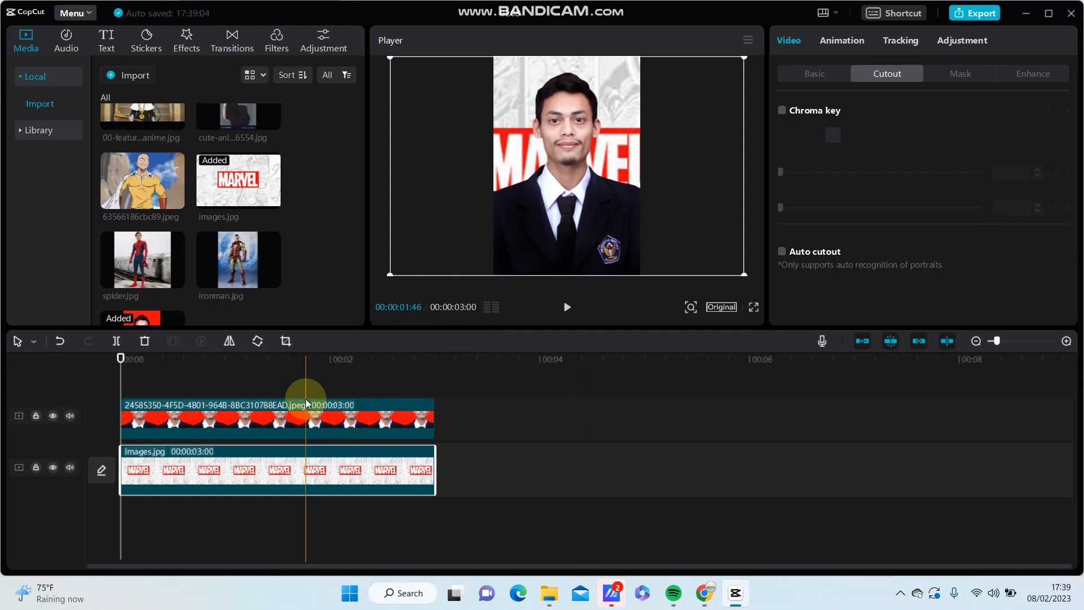
pyautogui.moveTo(306, 404); pyautogui.dragTo(298, 405)
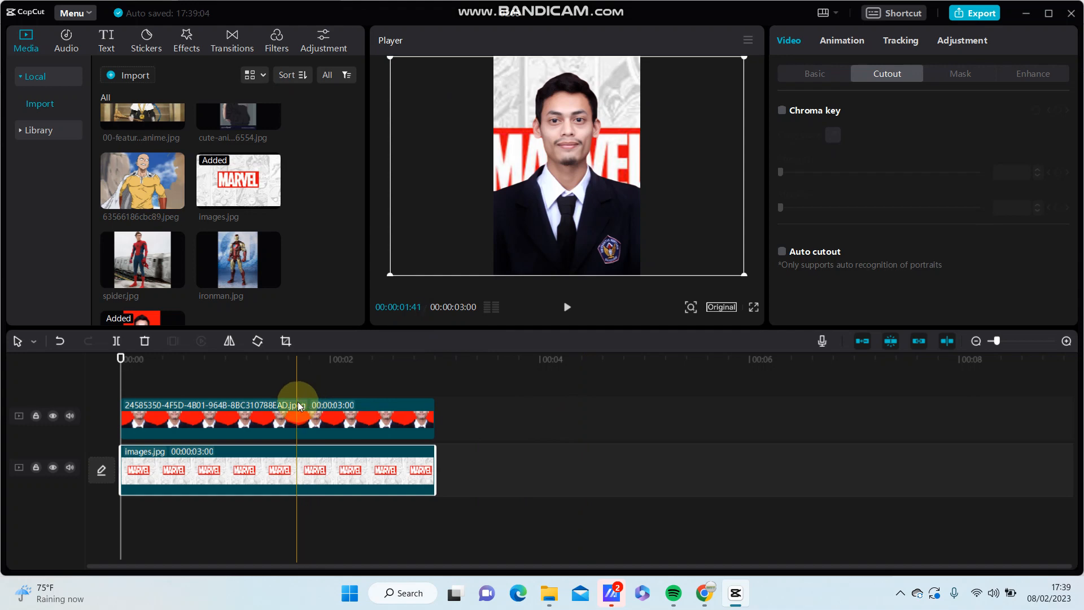